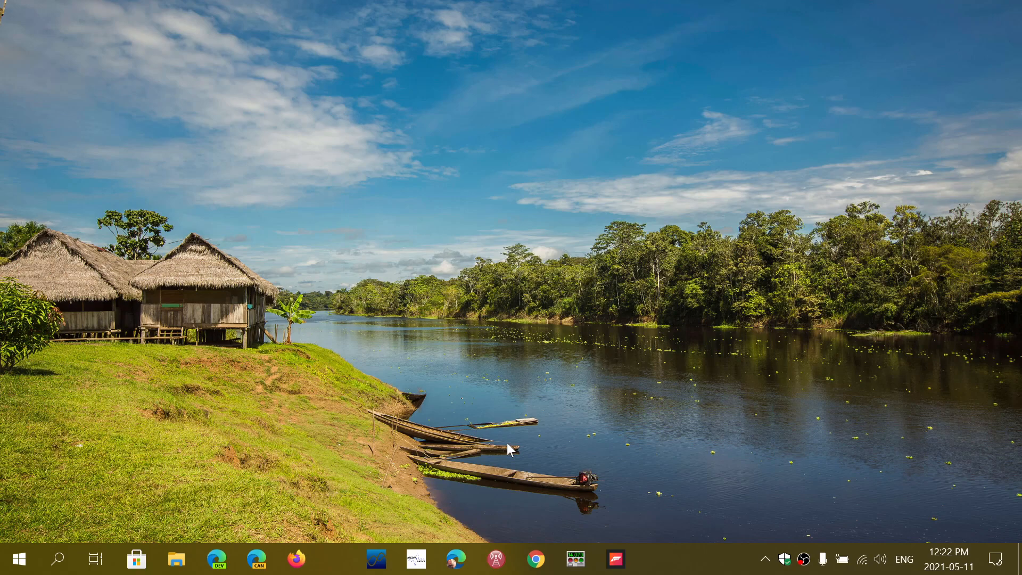
# - Launch Google Chrome from the taskbar so the Google home page appears
pyautogui.click(536, 559)
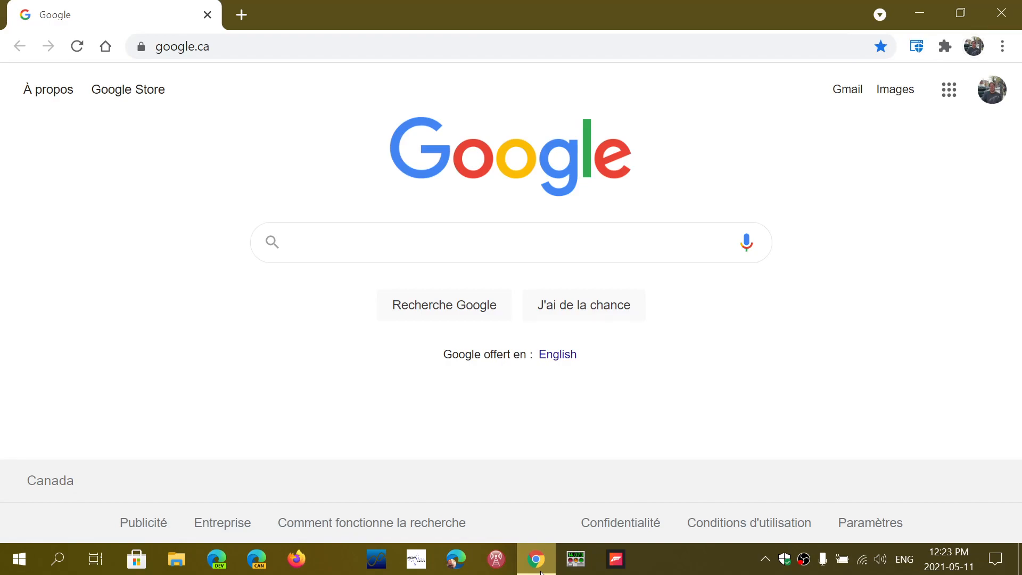
# - Bring up Chrome's main menu with the Help submenu expanded
pyautogui.click(456, 242)
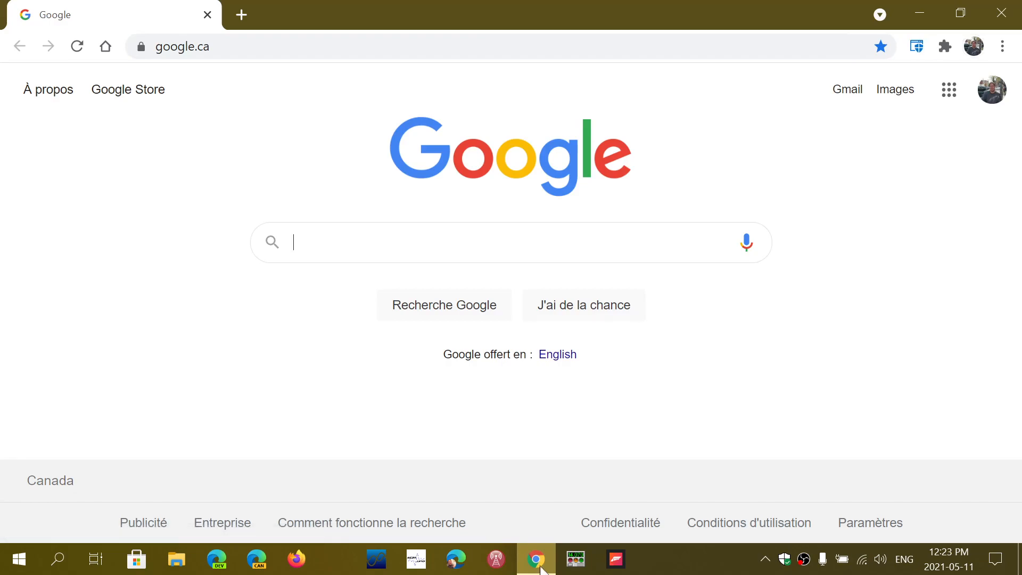
pyautogui.moveTo(818, 173)
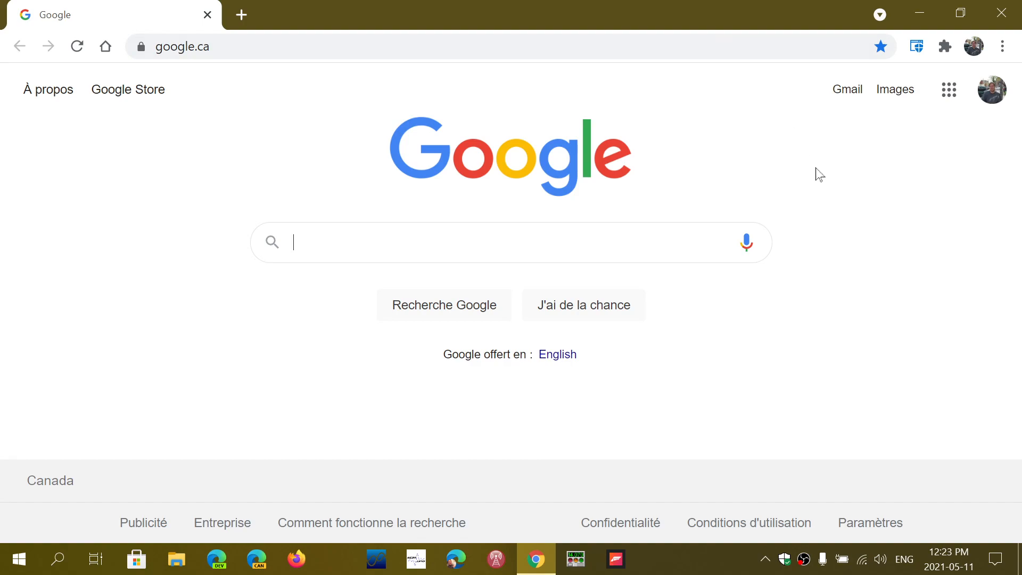
pyautogui.click(1004, 45)
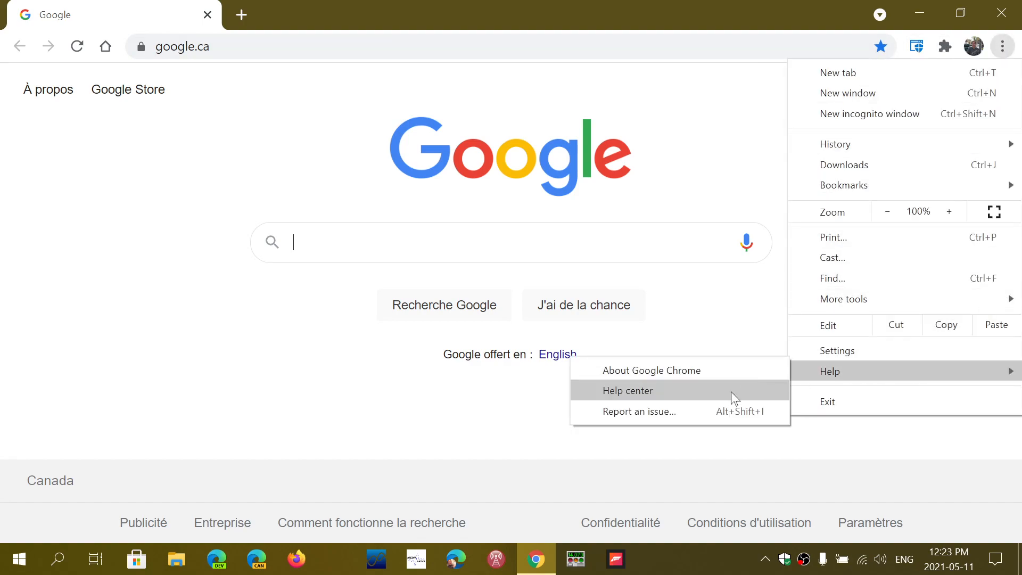
# - Show the About Chrome page reporting Chrome is up to date at version 90.0.4430.212
pyautogui.click(652, 370)
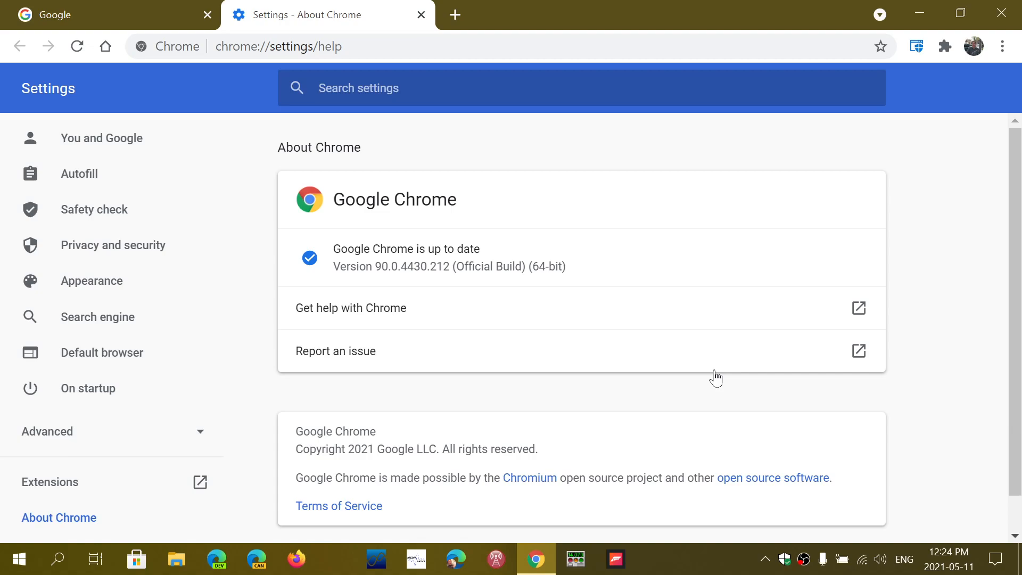
pyautogui.moveTo(422, 14)
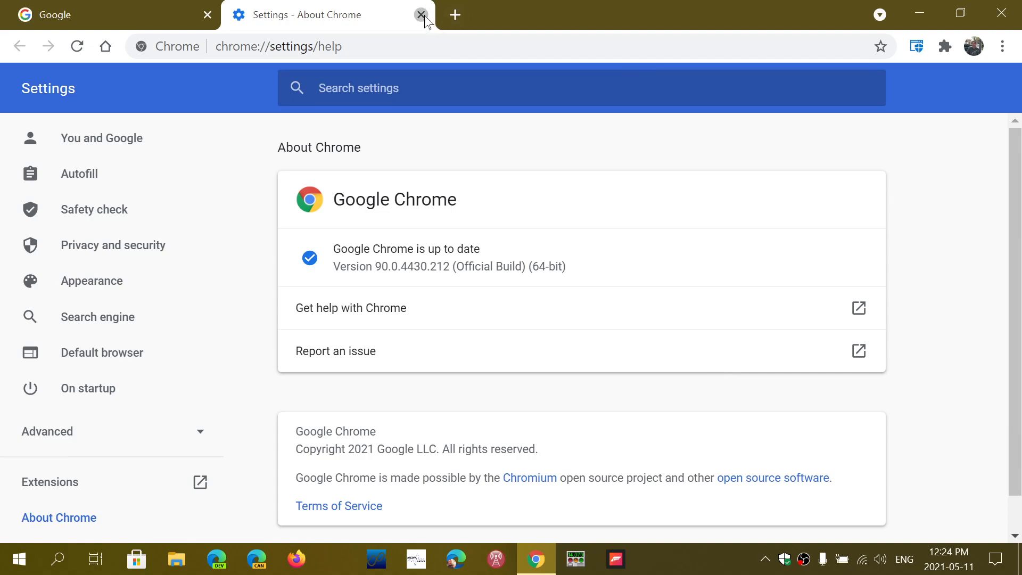
# - Close the About tab, reopen About Google Chrome, then close the Chrome window entirely
pyautogui.click(422, 14)
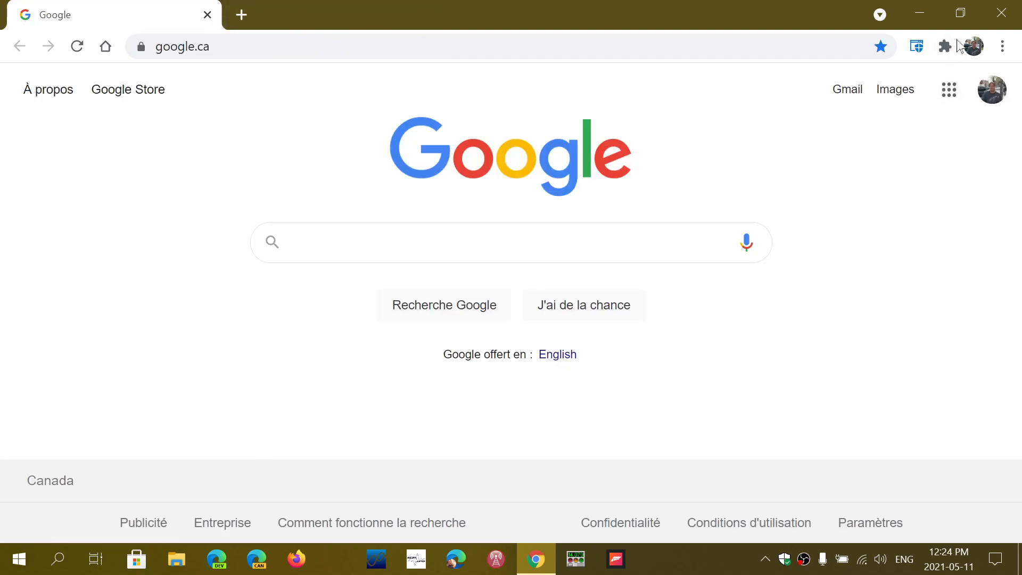
pyautogui.click(1003, 45)
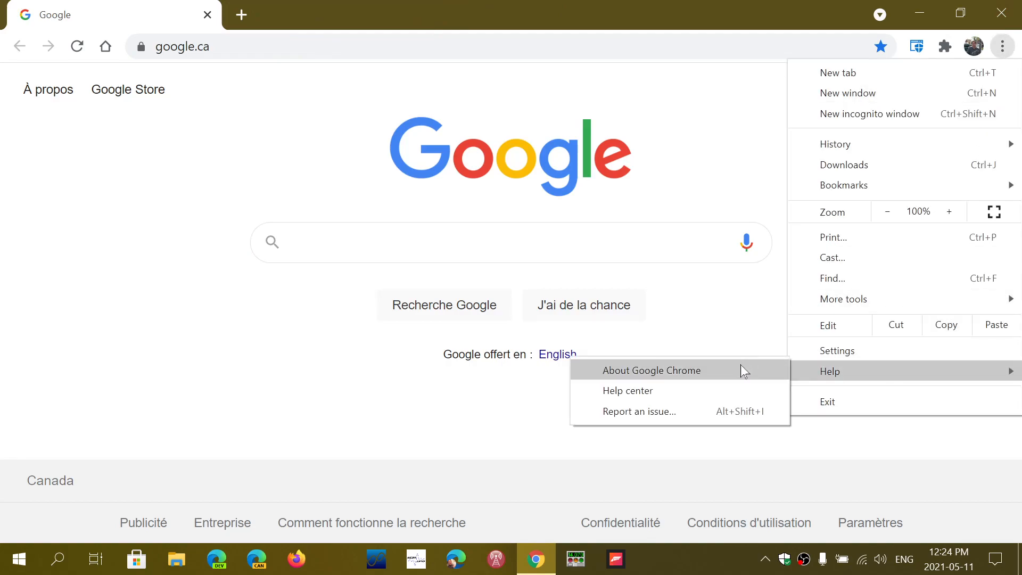
pyautogui.click(652, 370)
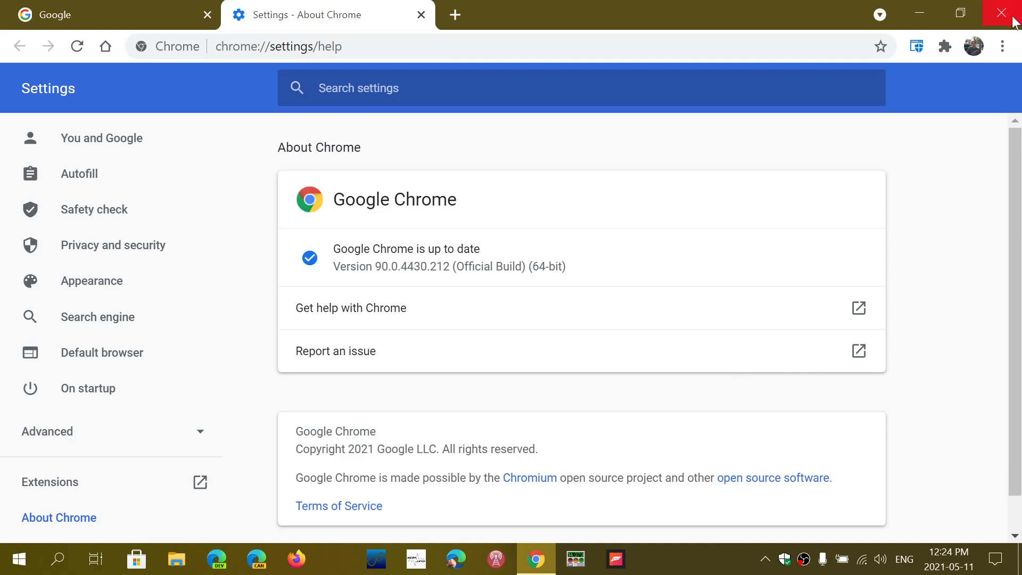
pyautogui.click(1009, 12)
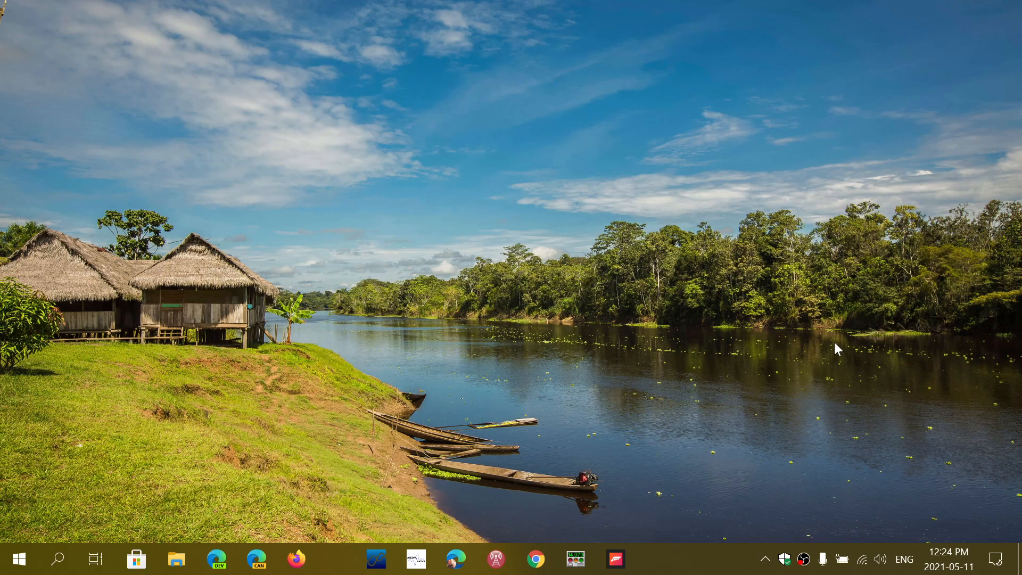